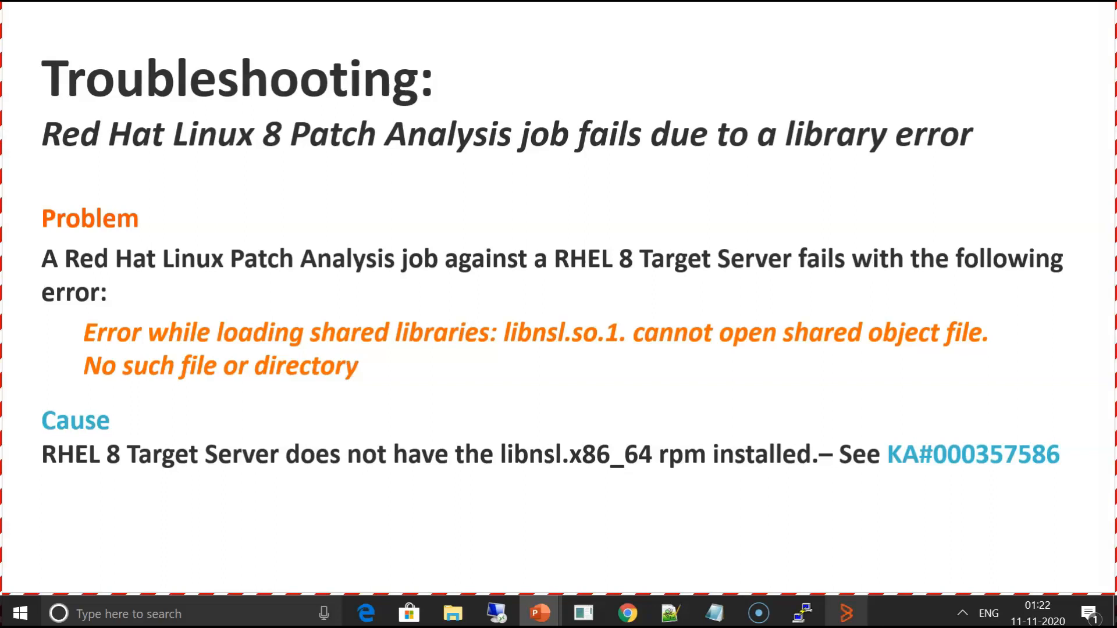
- Finish the libnsl slide and bring up the console's Problem 4 job runs
left_click(846, 614)
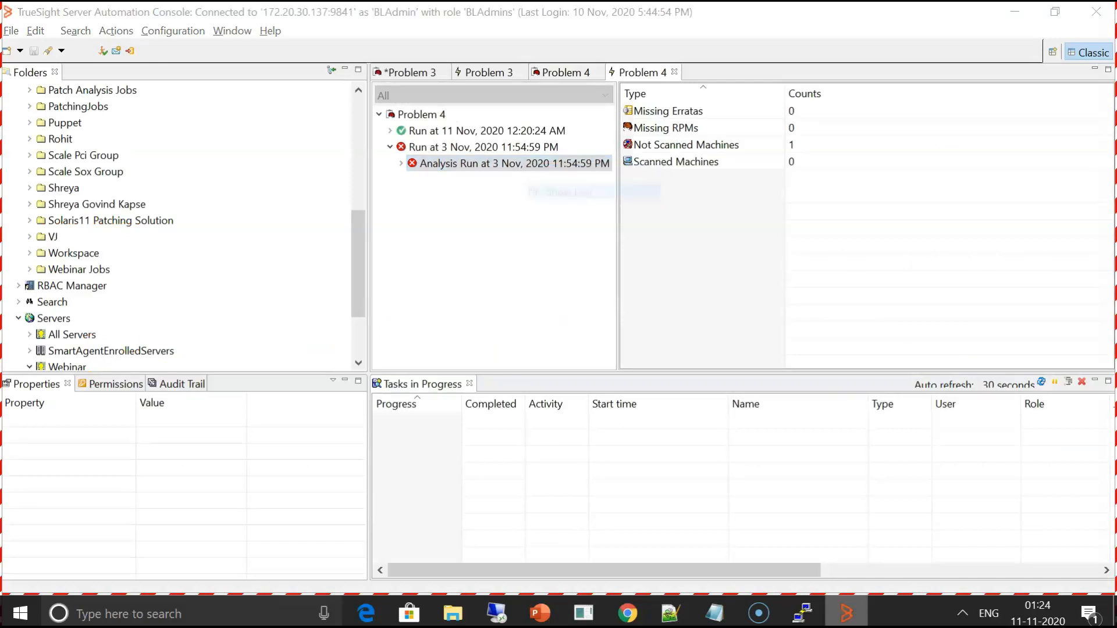
- Review the 3 Nov 2020 run log's libnsl.so.1 load error, then close it
double_click(506, 163)
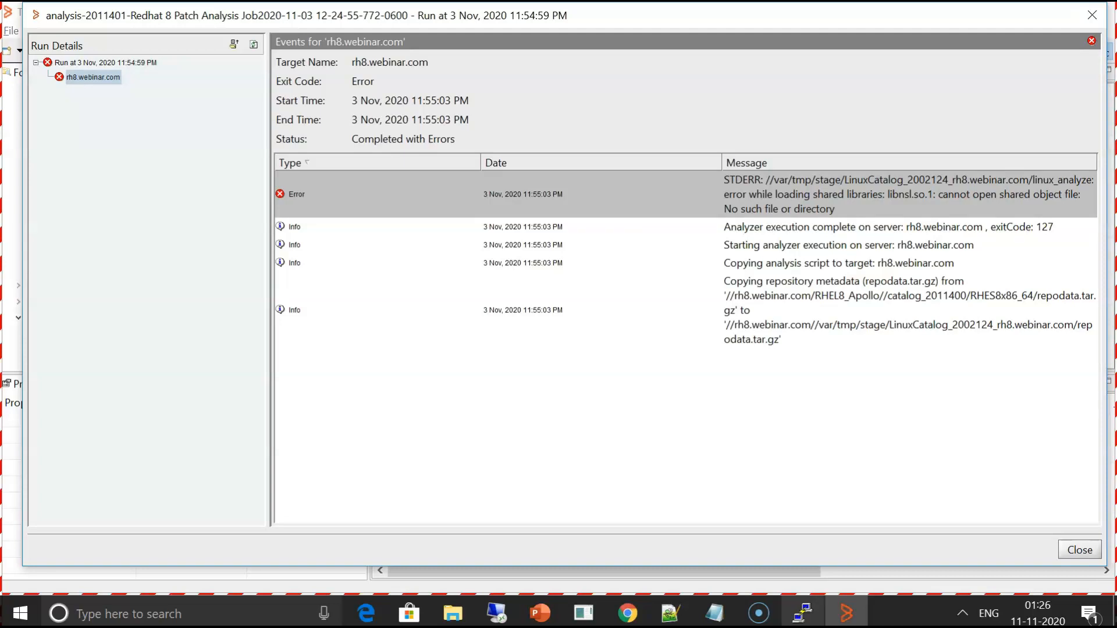
left_click(802, 612)
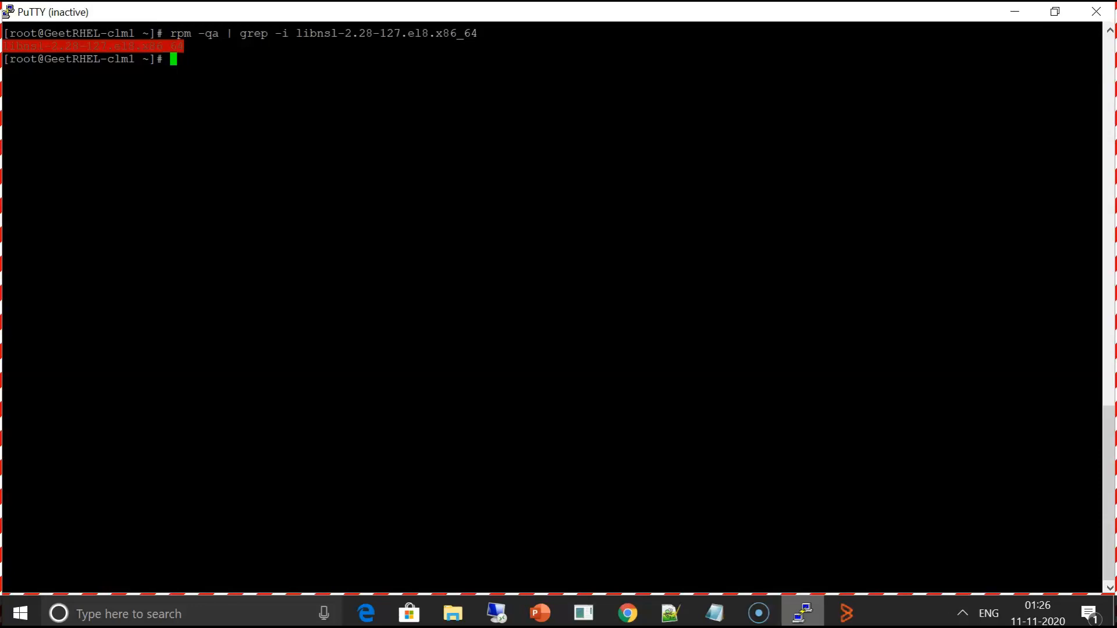
mouse_move(1014, 11)
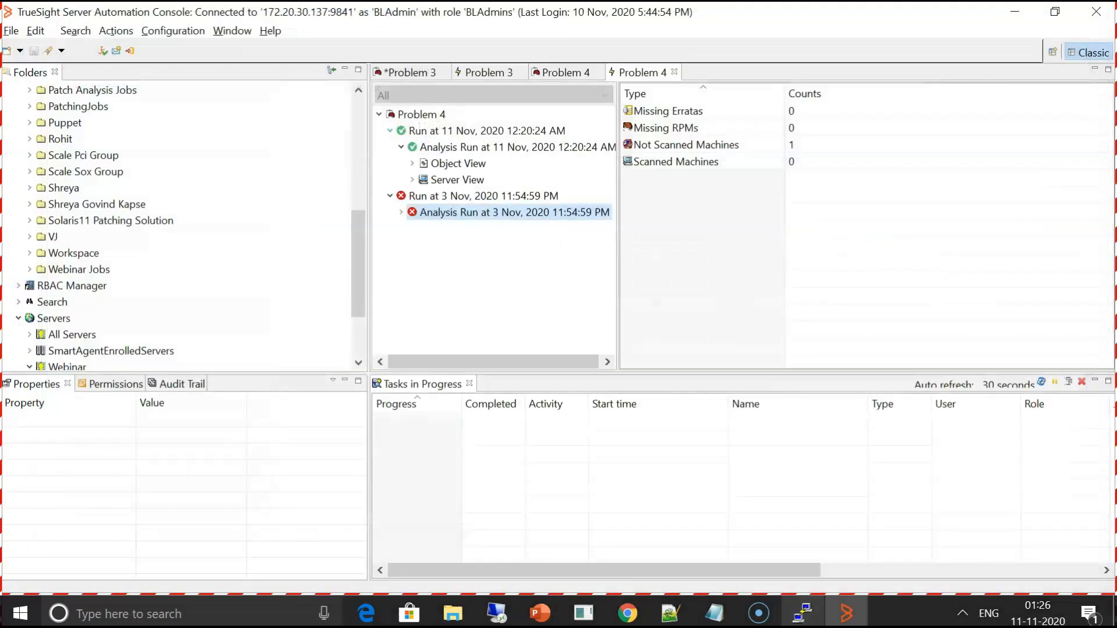
- Show the 11 Nov 2020 Analysis Run results and open its context menu
left_click(513, 146)
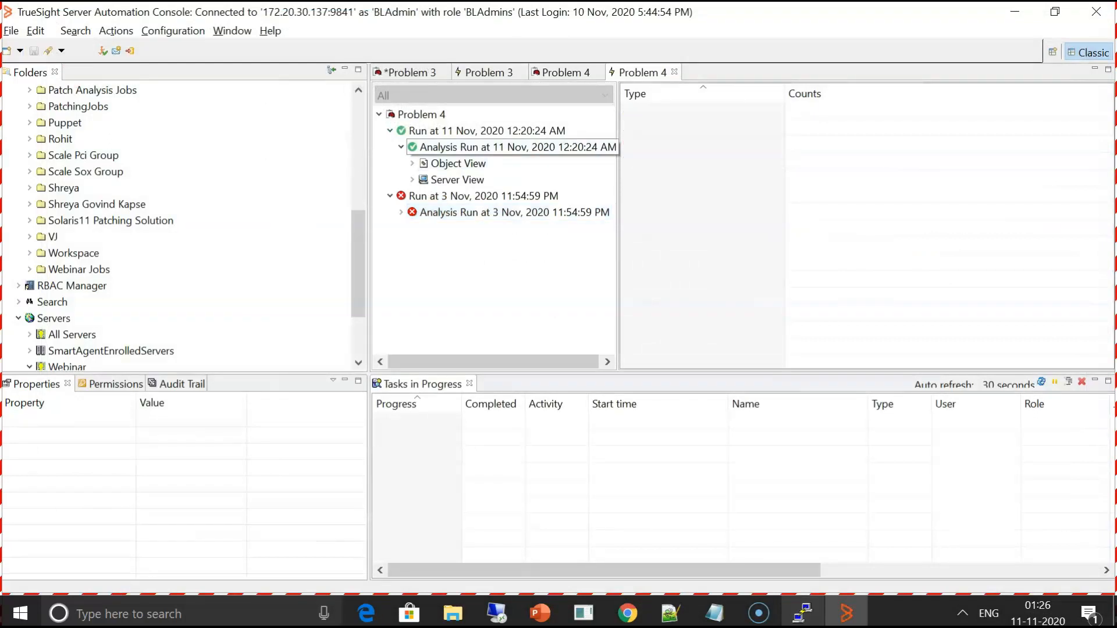
right_click(481, 147)
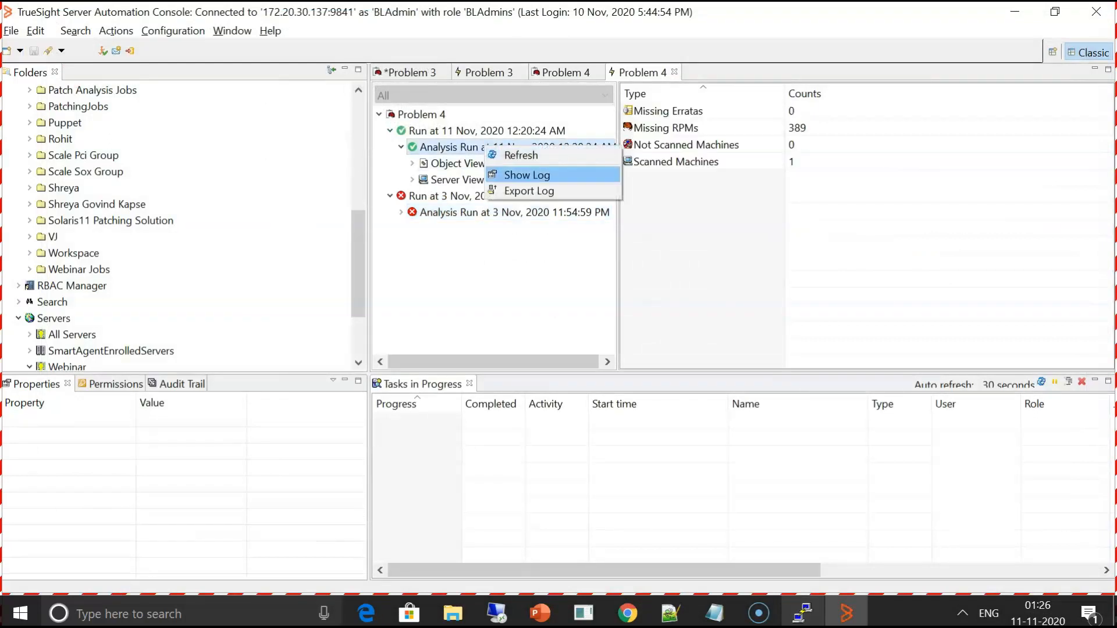